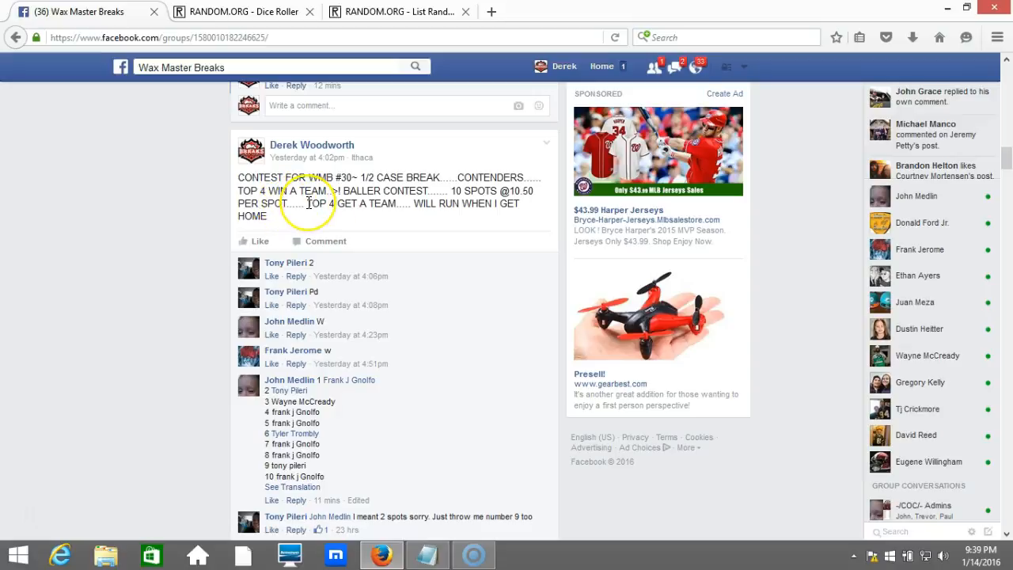
Roll the two virtual dice in the Dice Roller, both landing on two
scroll("down", 3)
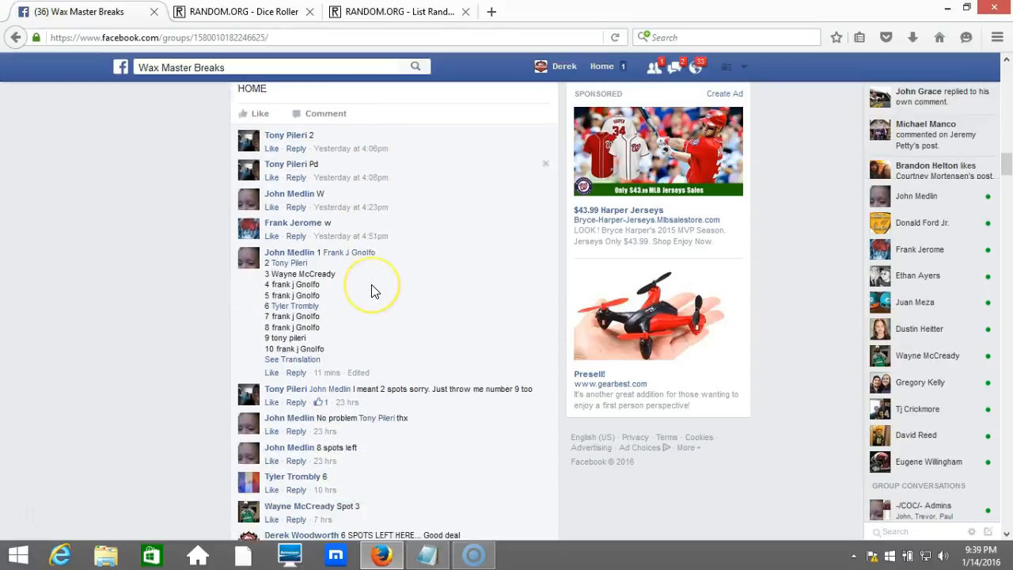
scroll("down", 3)
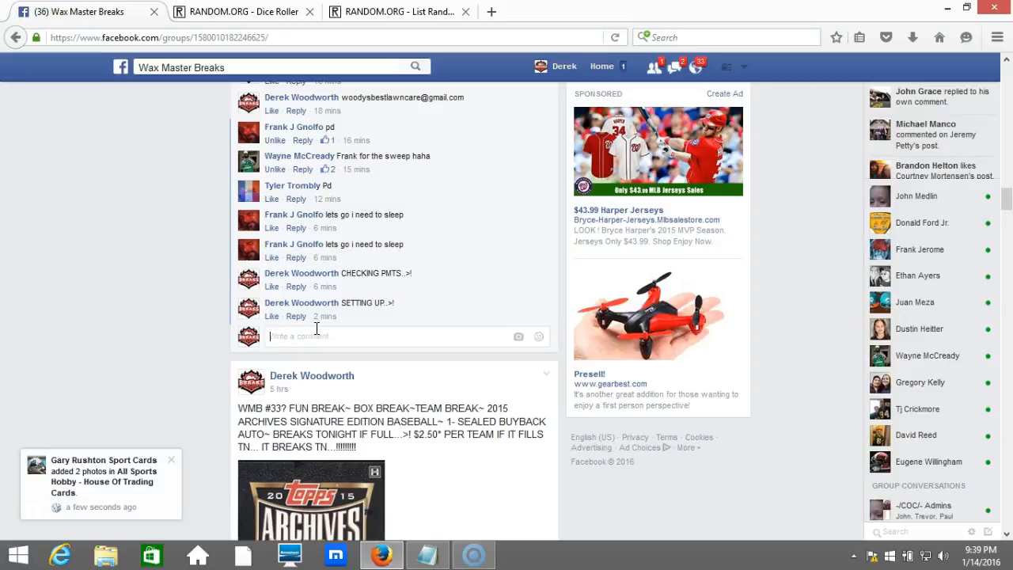
left_click(240, 11)
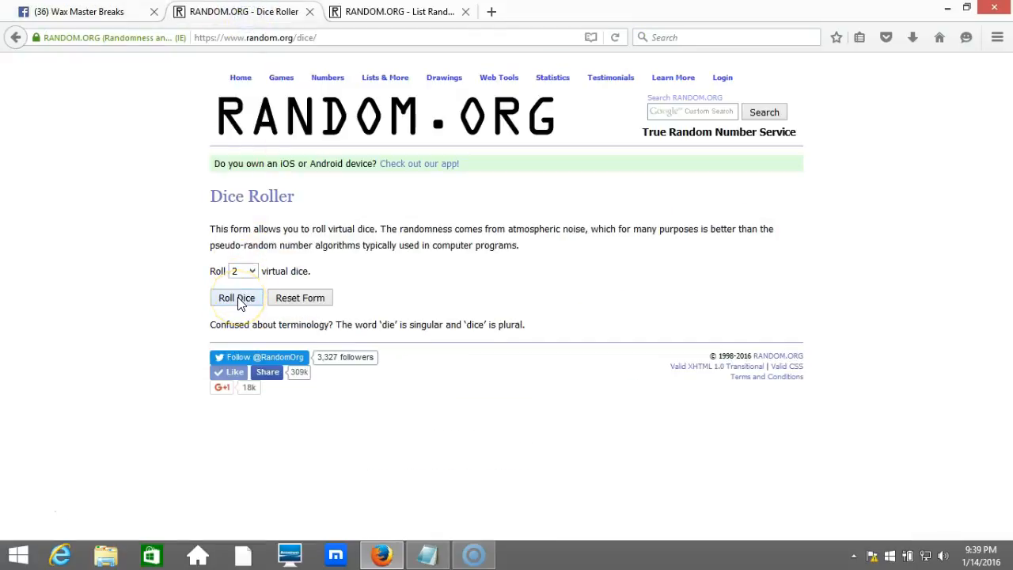
left_click(236, 298)
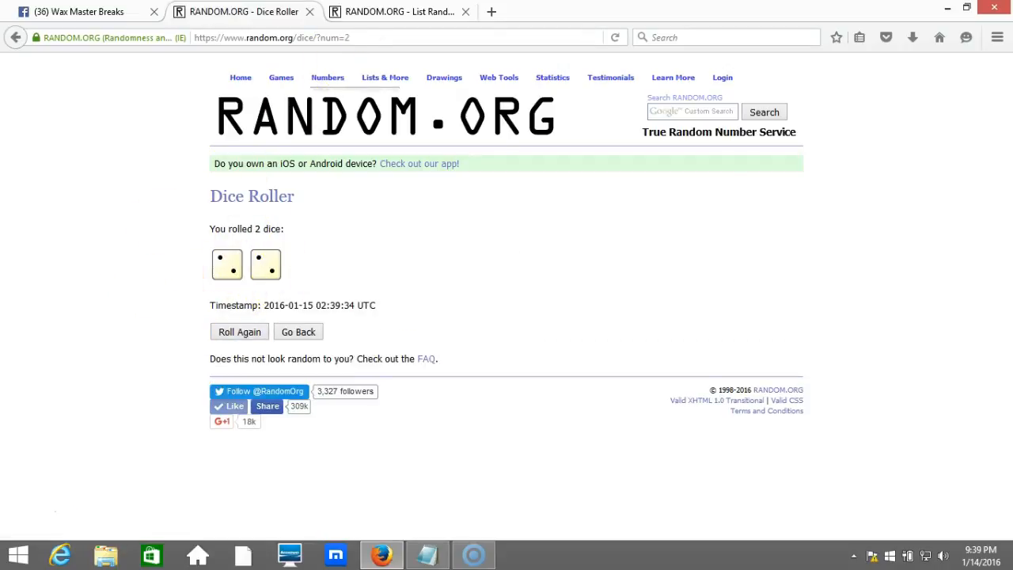
Show the List Randomizer with the ten numbered entrants and check the system clock
left_click(396, 11)
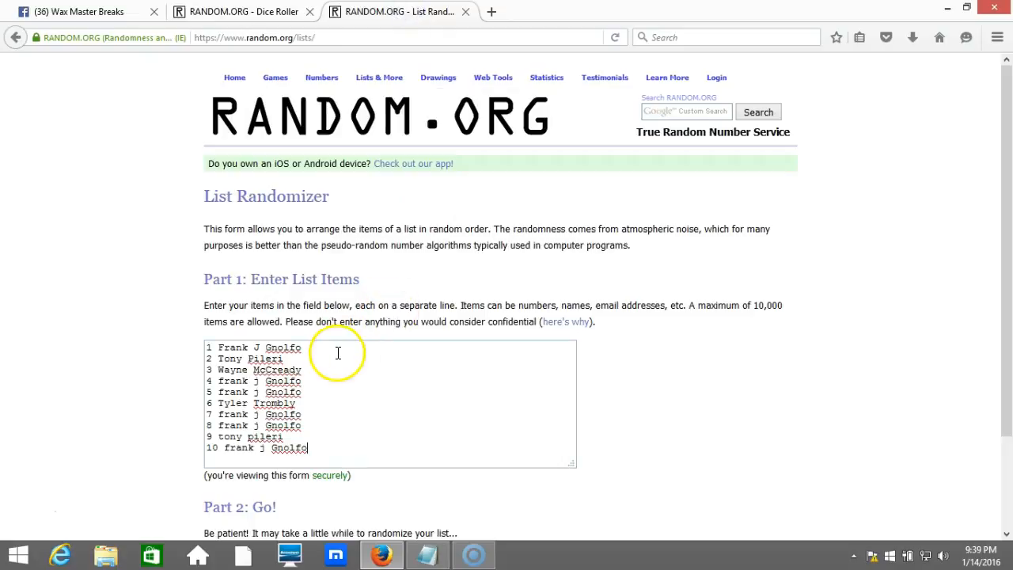
mouse_move(323, 376)
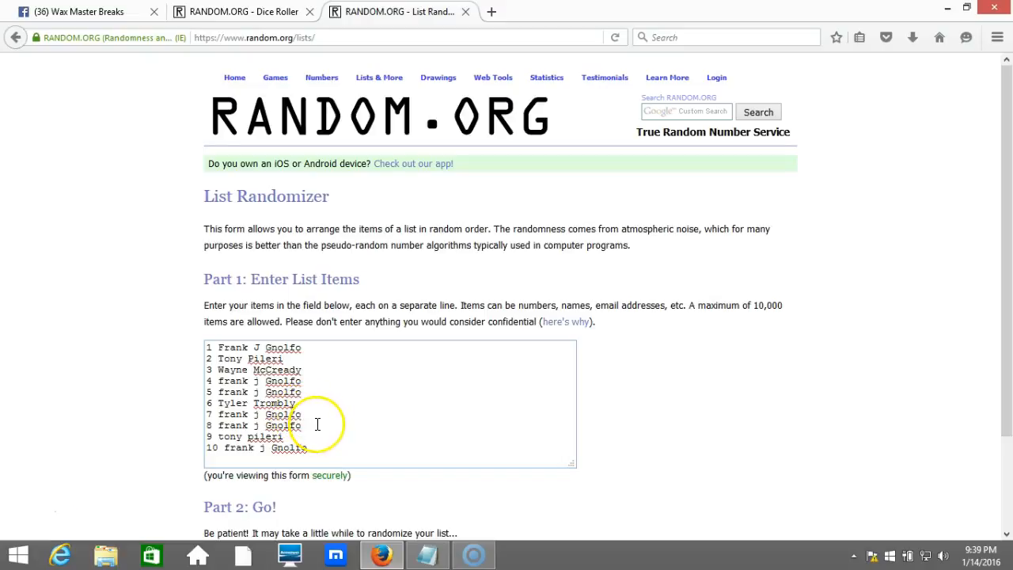
mouse_move(317, 441)
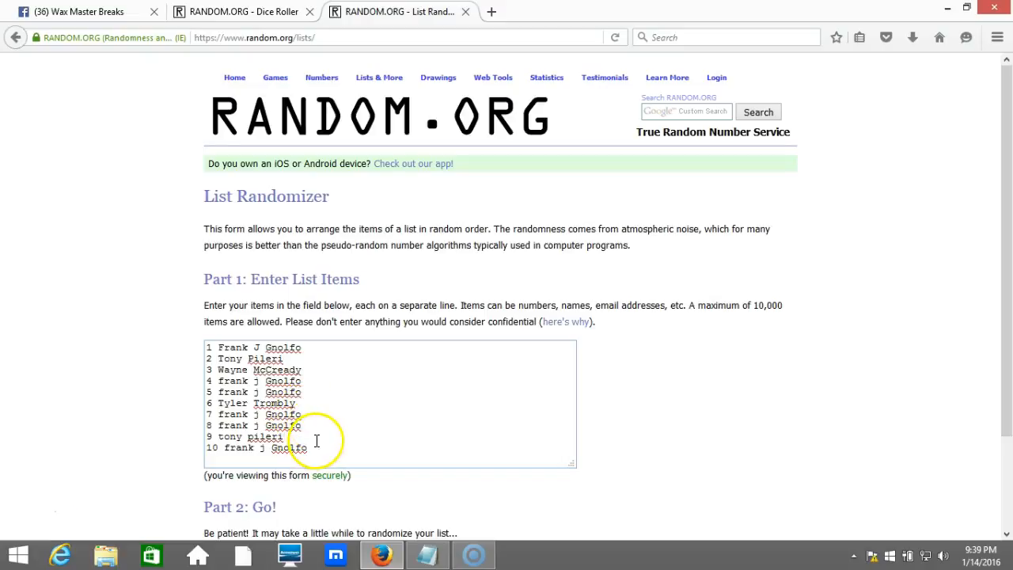
left_click(982, 551)
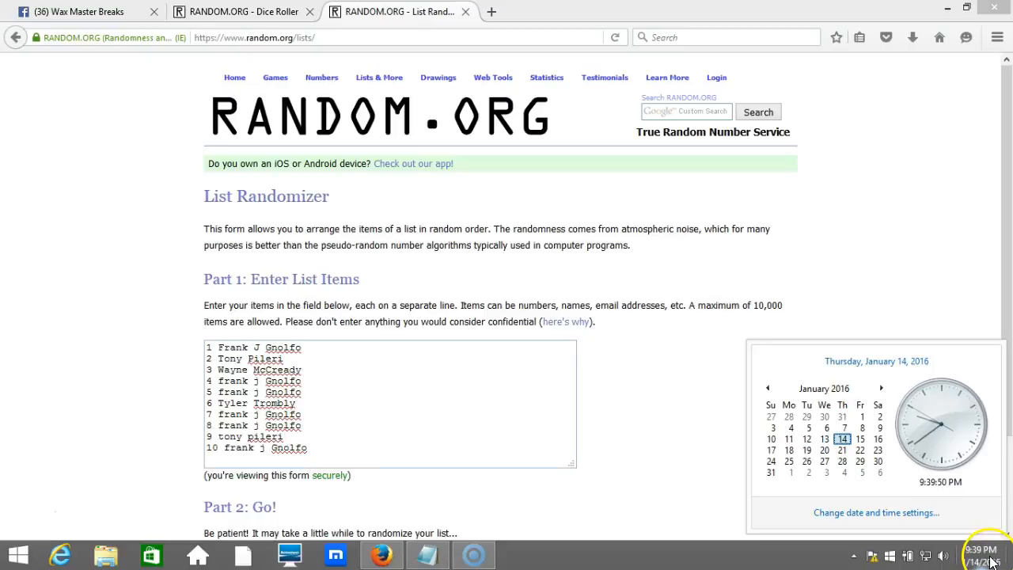
mouse_move(985, 493)
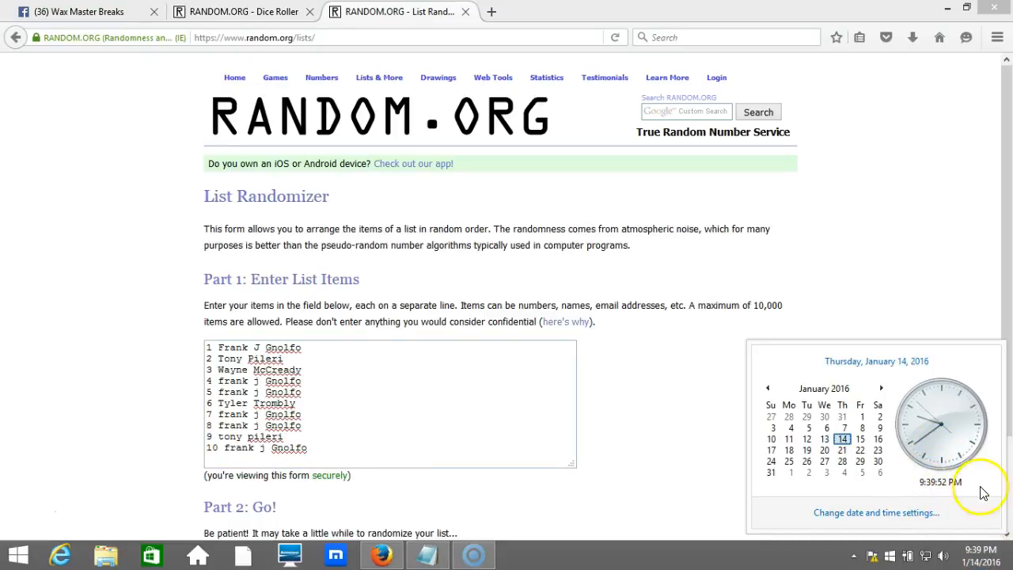
scroll("down", 3)
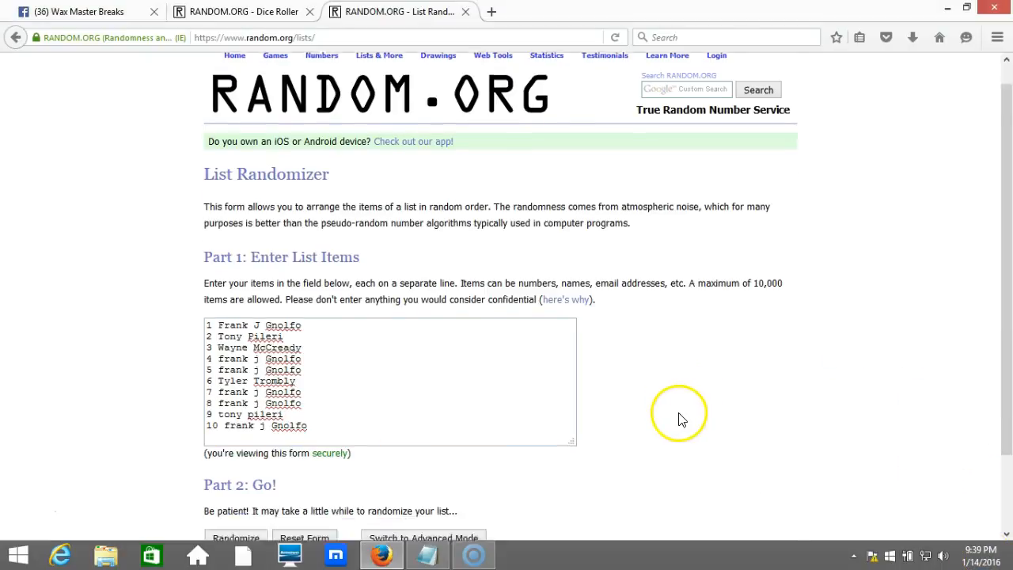
scroll("down", 3)
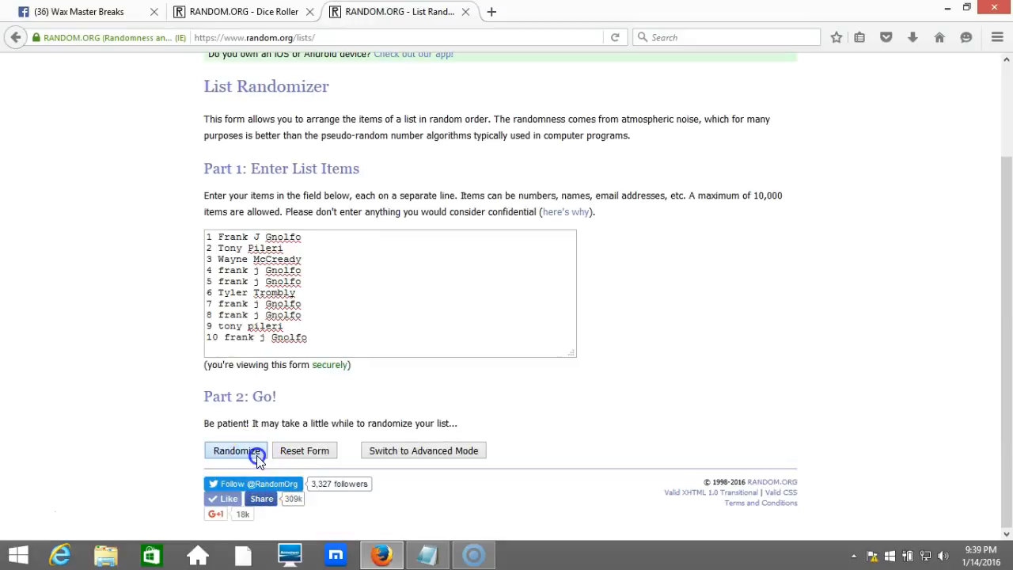
Shuffle the ten names three times, highlight the last name, and revisit the dice result
left_click(236, 450)
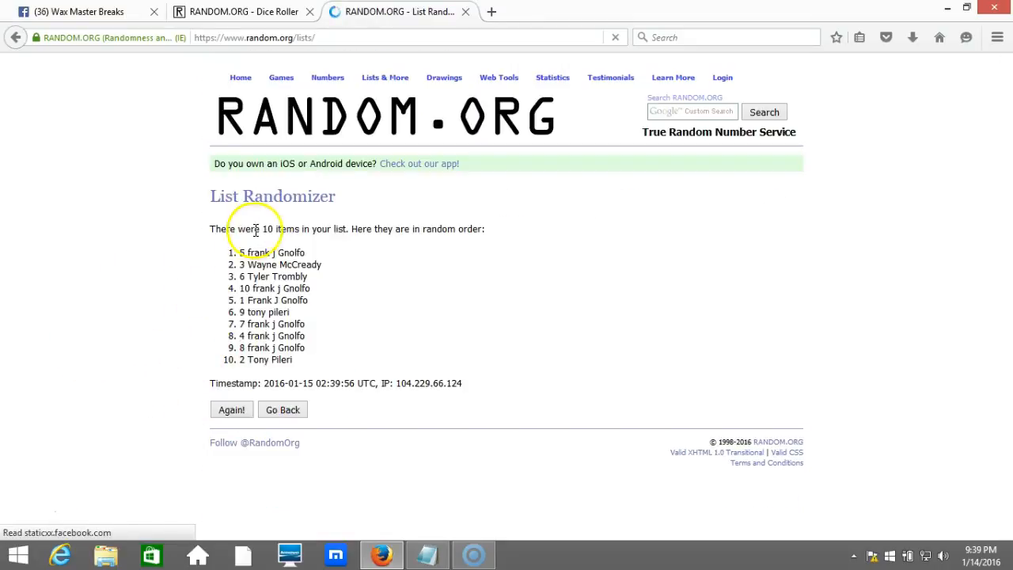
left_click(231, 409)
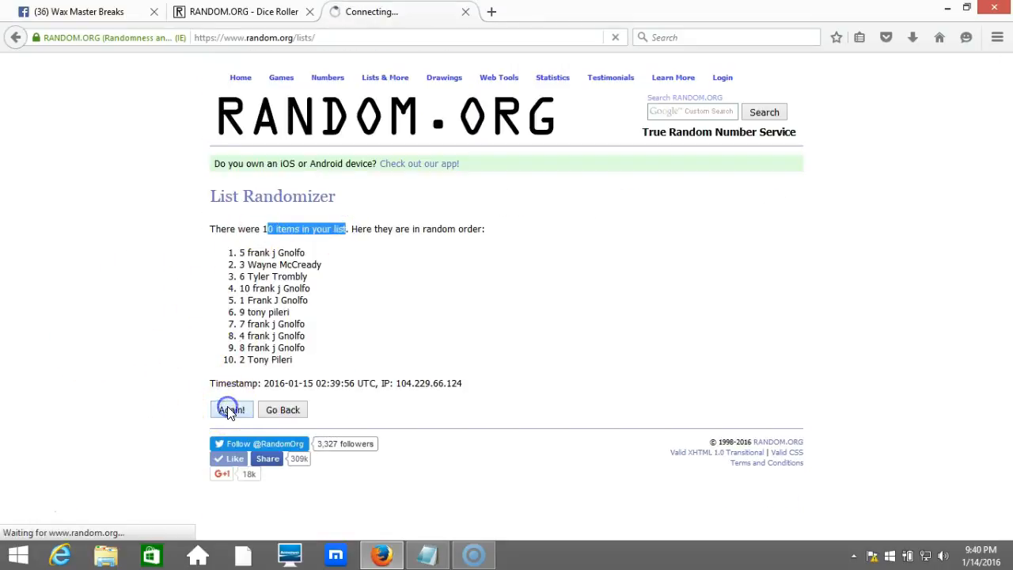
left_click(231, 409)
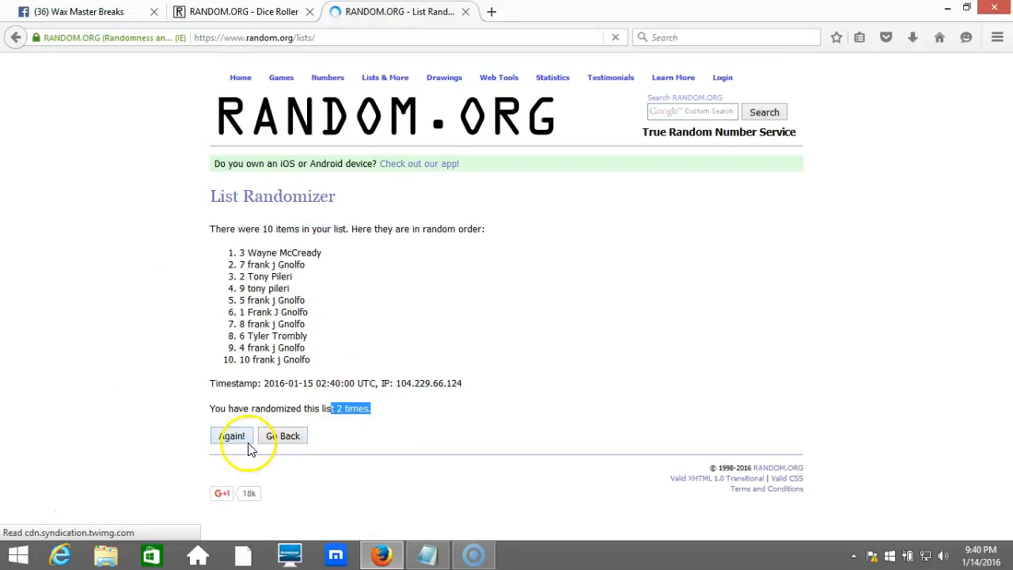
left_click(231, 436)
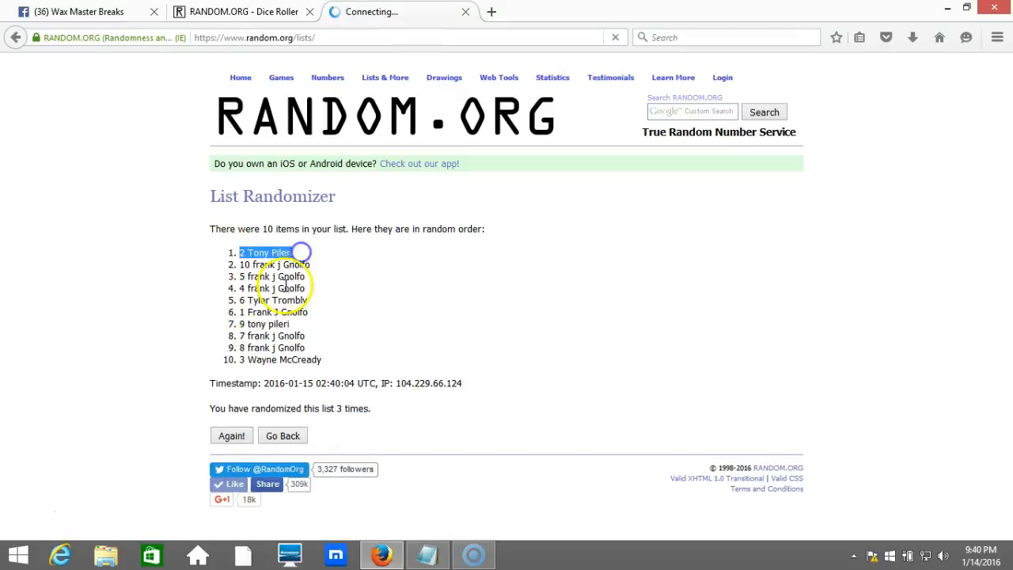
left_click(282, 359)
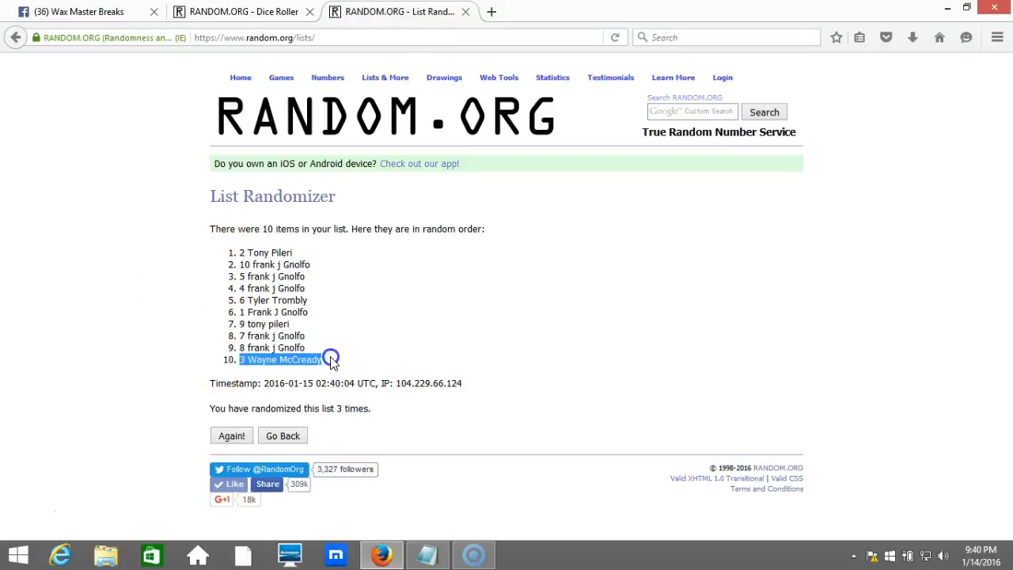
left_click(241, 11)
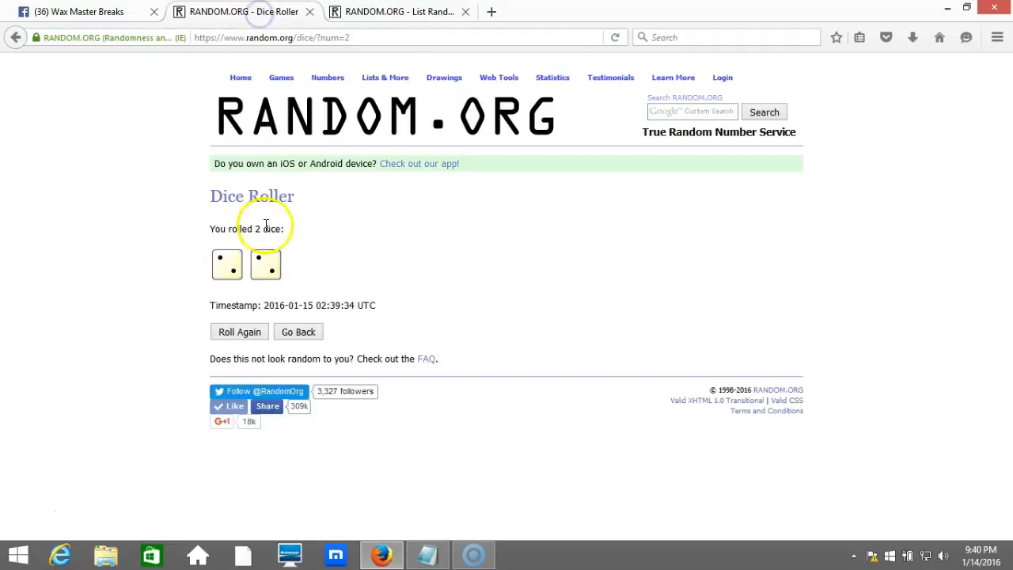
left_click(396, 11)
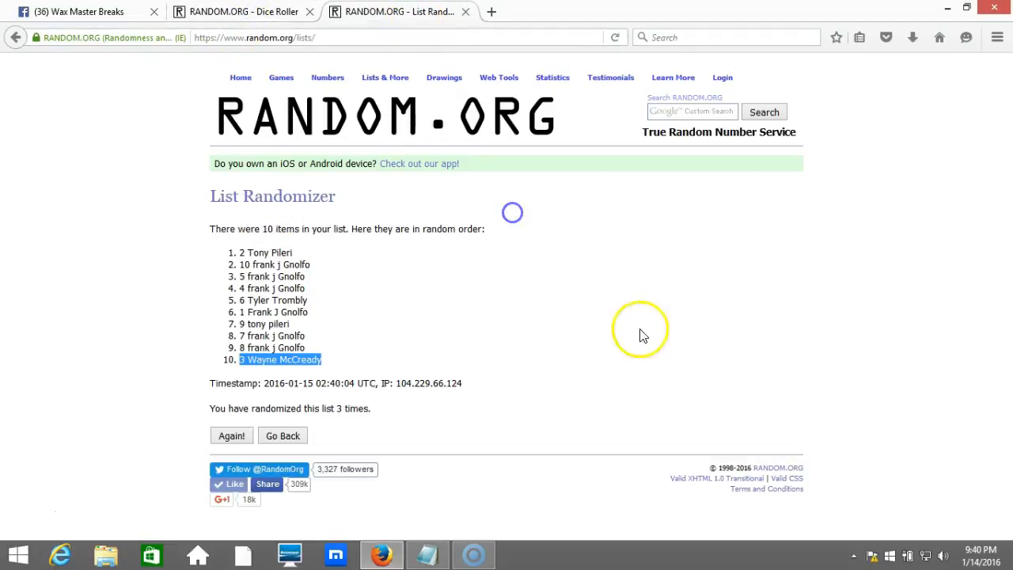
left_click(980, 551)
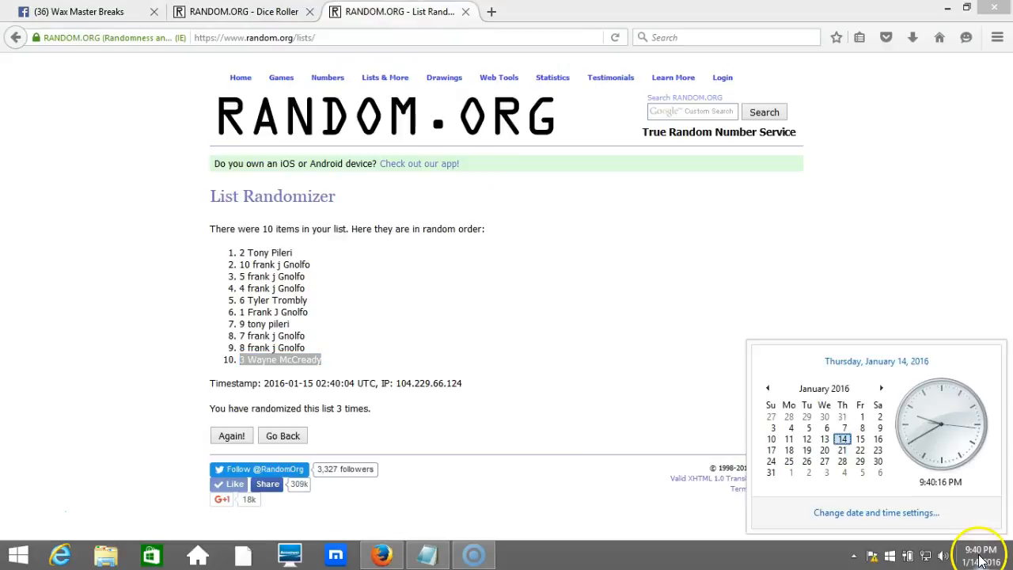
mouse_move(940, 494)
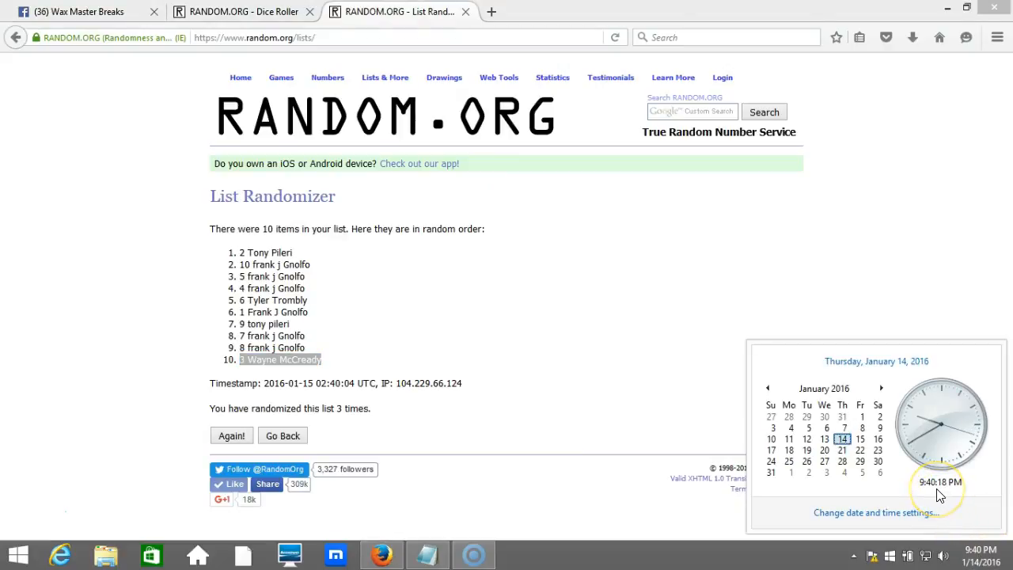
left_click(377, 328)
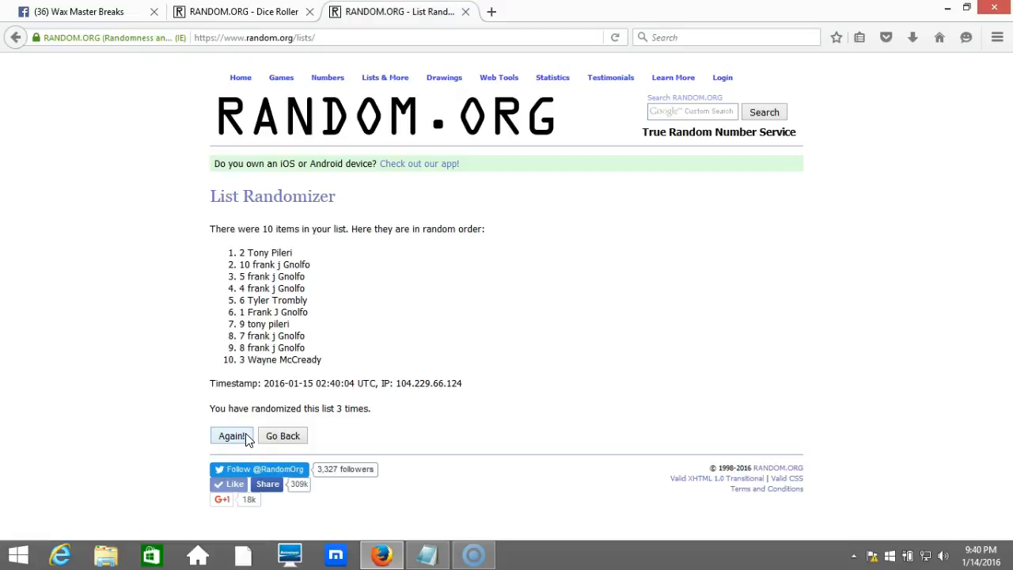
left_click(231, 436)
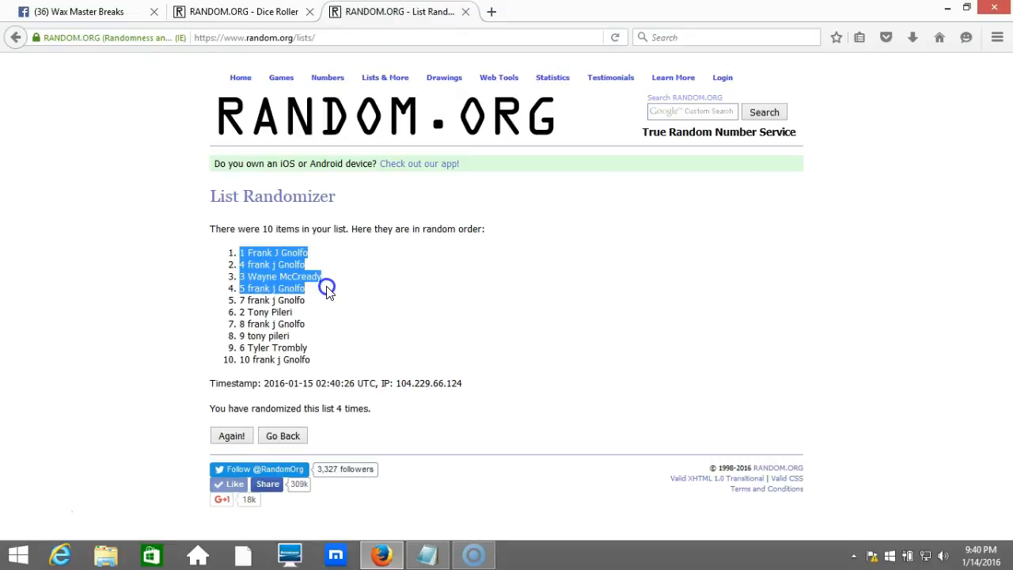
mouse_move(326, 309)
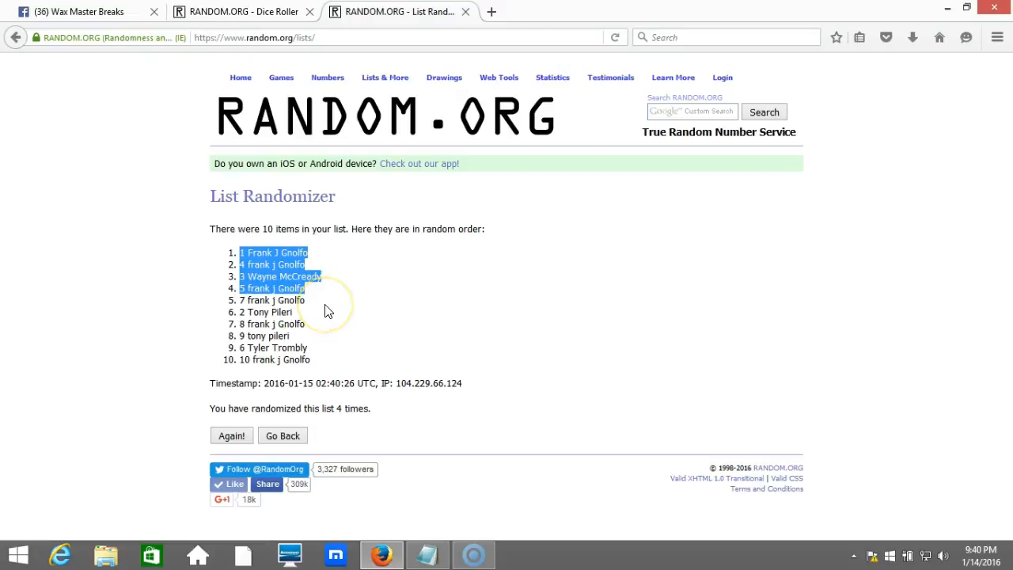
mouse_move(285, 376)
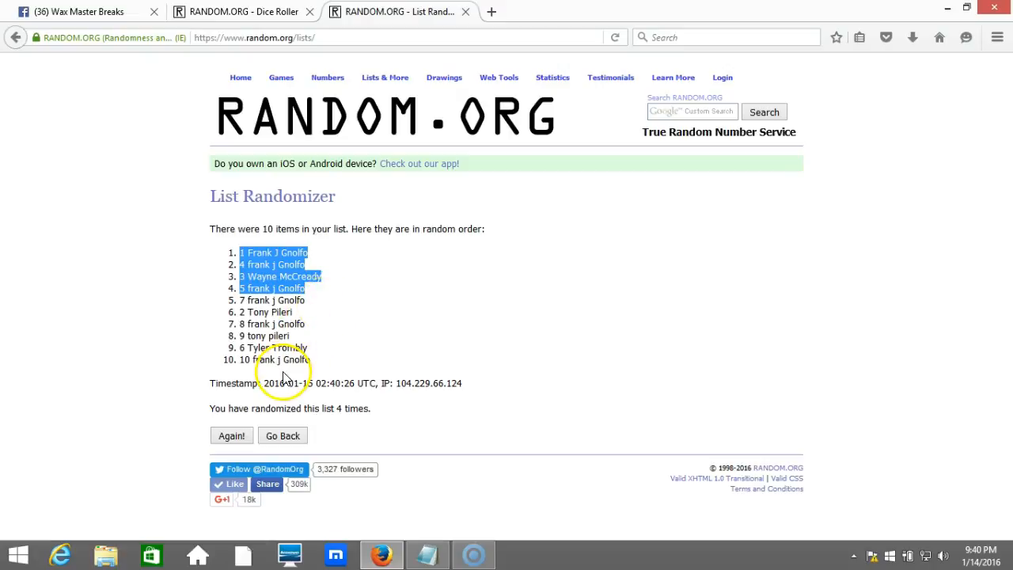
mouse_move(41, 521)
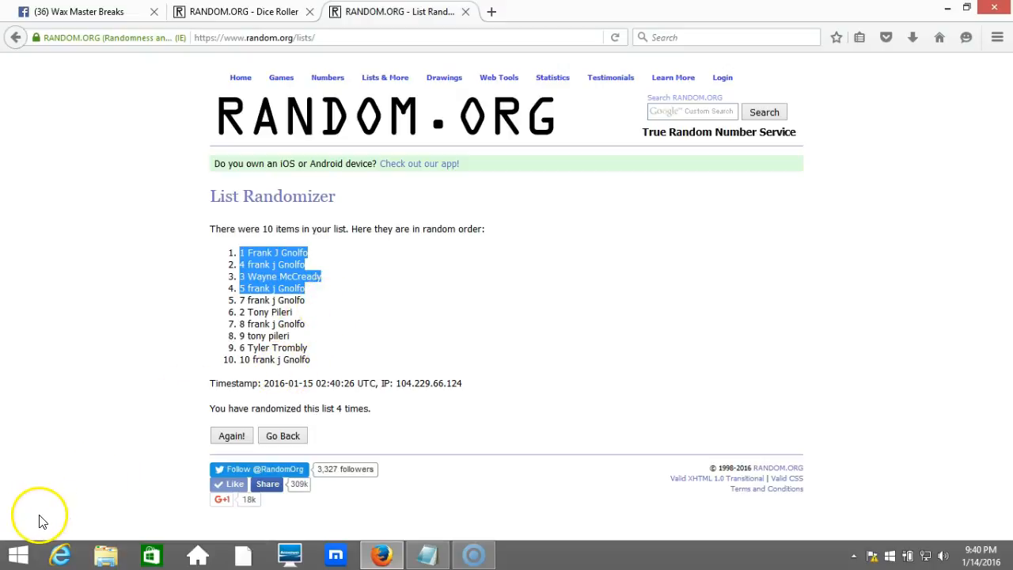